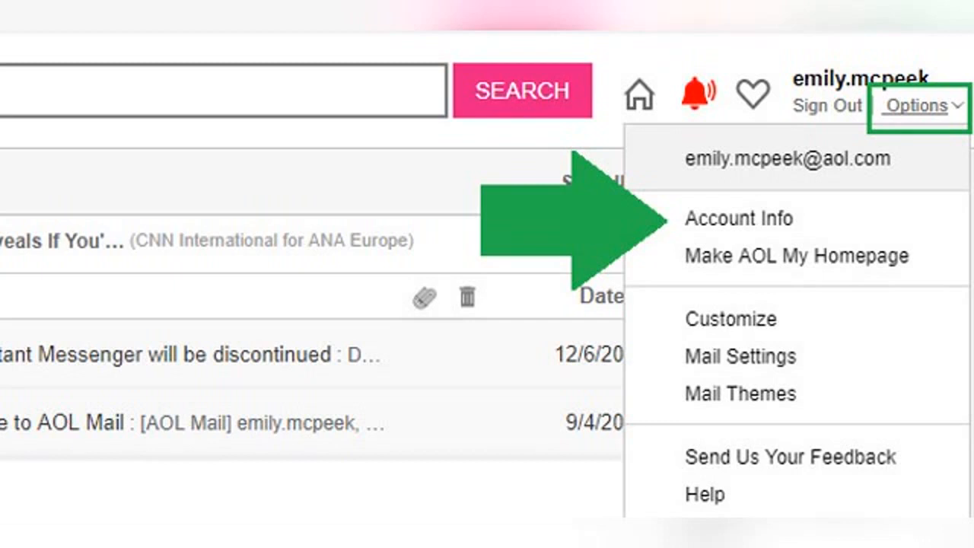
Go to Account Info from the Options dropdown to view profile and security details
left_click(738, 218)
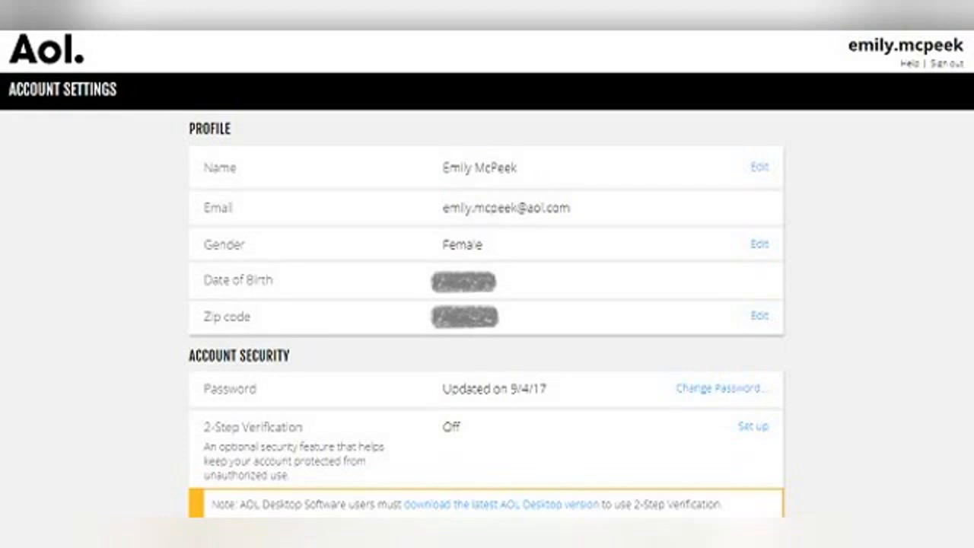
scroll("down", 3)
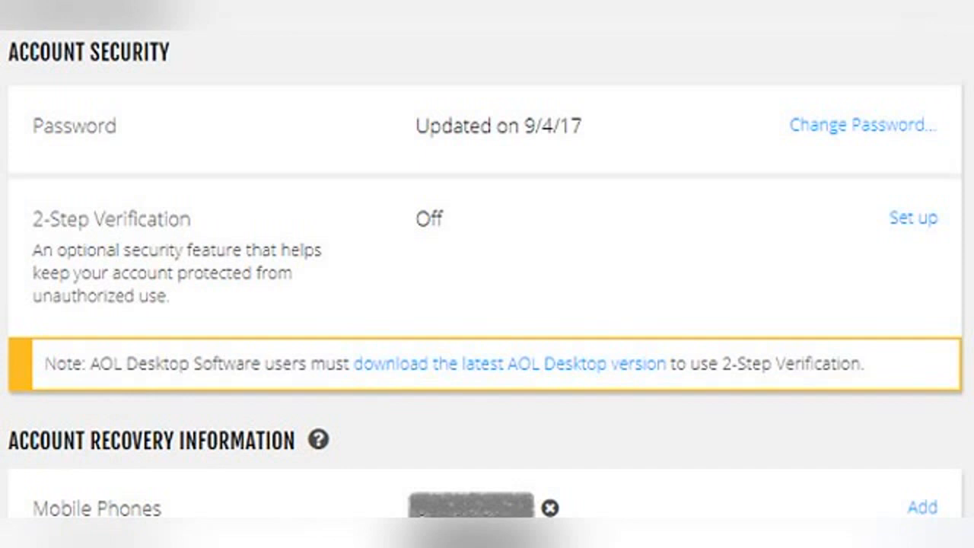
left_click(913, 218)
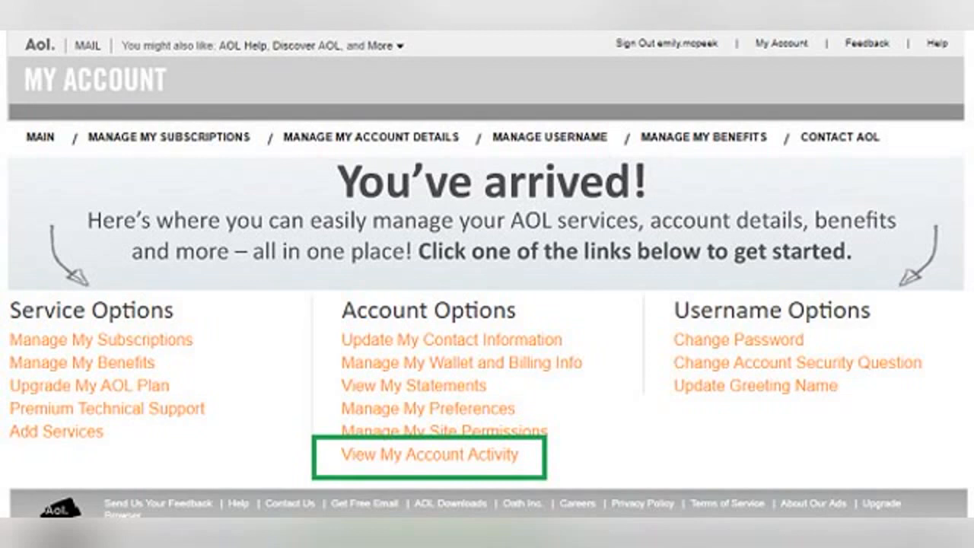
Open View My Account Activity under Account Options to see the change history
left_click(433, 455)
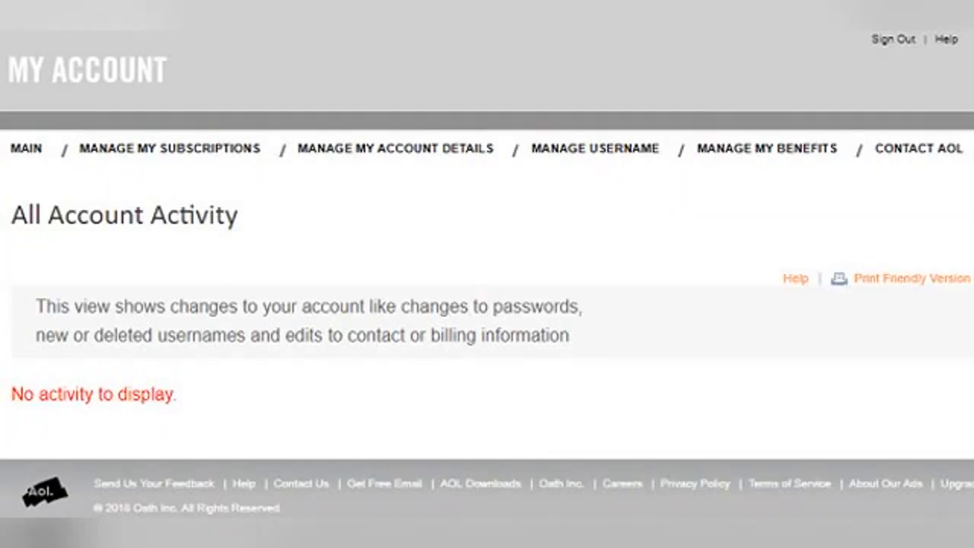